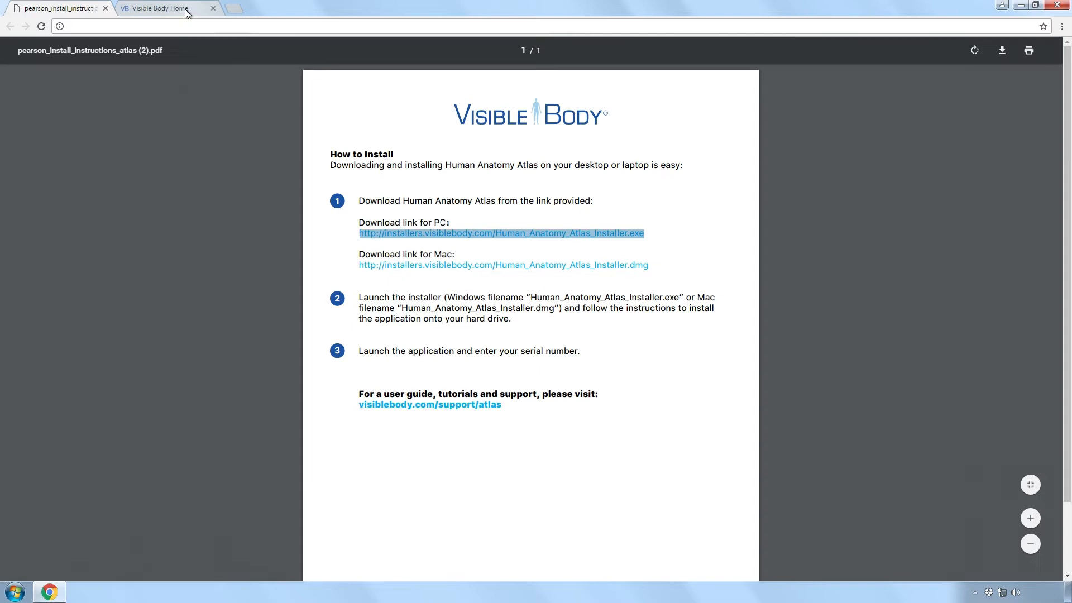
# Switch to the Visible Body Home tab while the Windows installer .exe downloads.
pyautogui.click(164, 9)
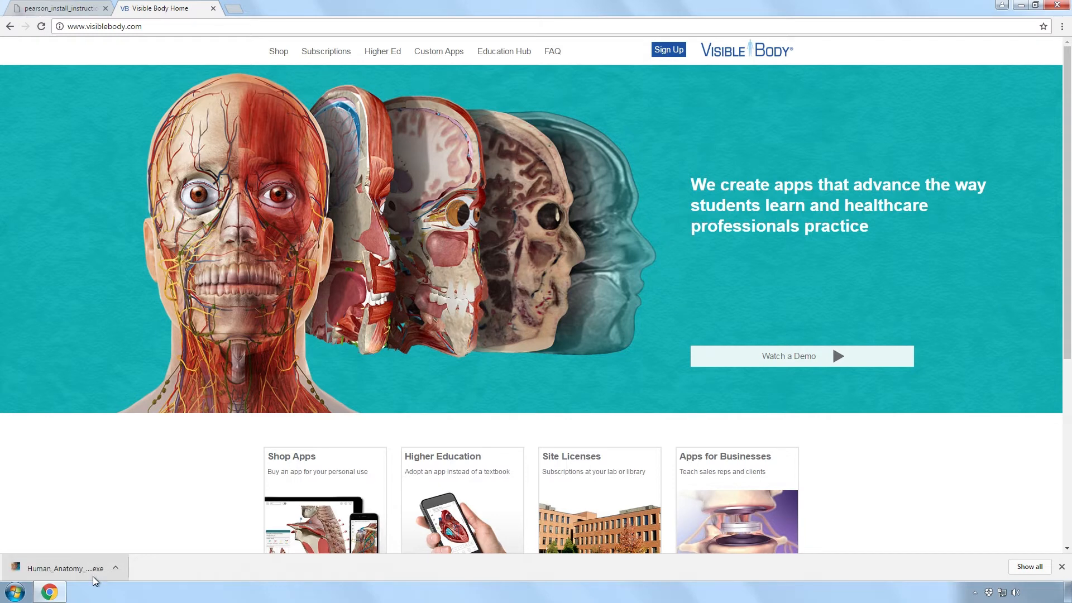
# Run the downloaded Human Anatomy Atlas .exe in English and accept the license agreement.
pyautogui.click(64, 568)
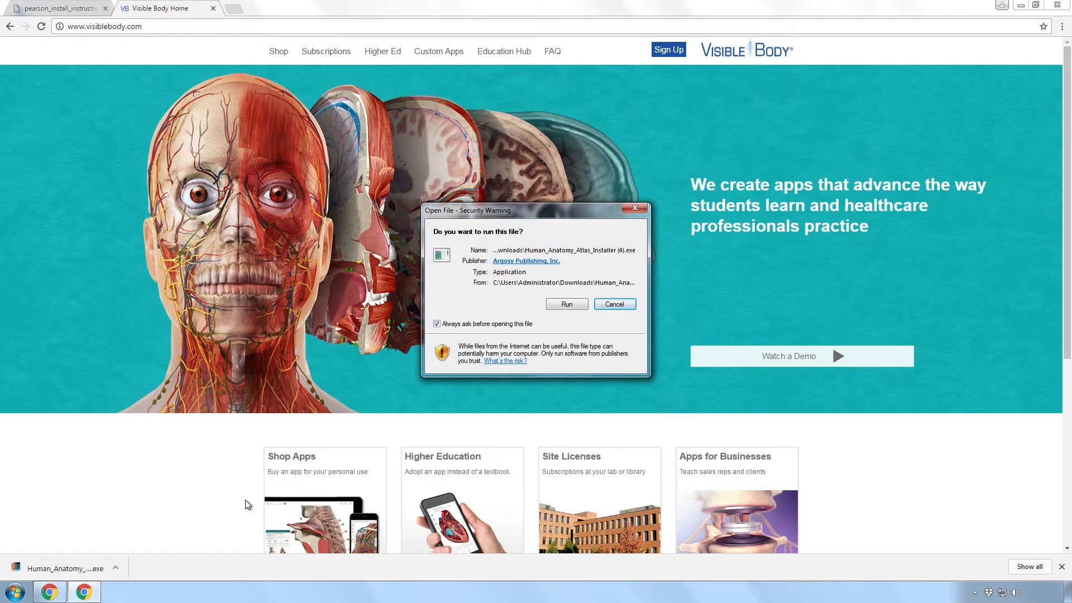
pyautogui.click(567, 304)
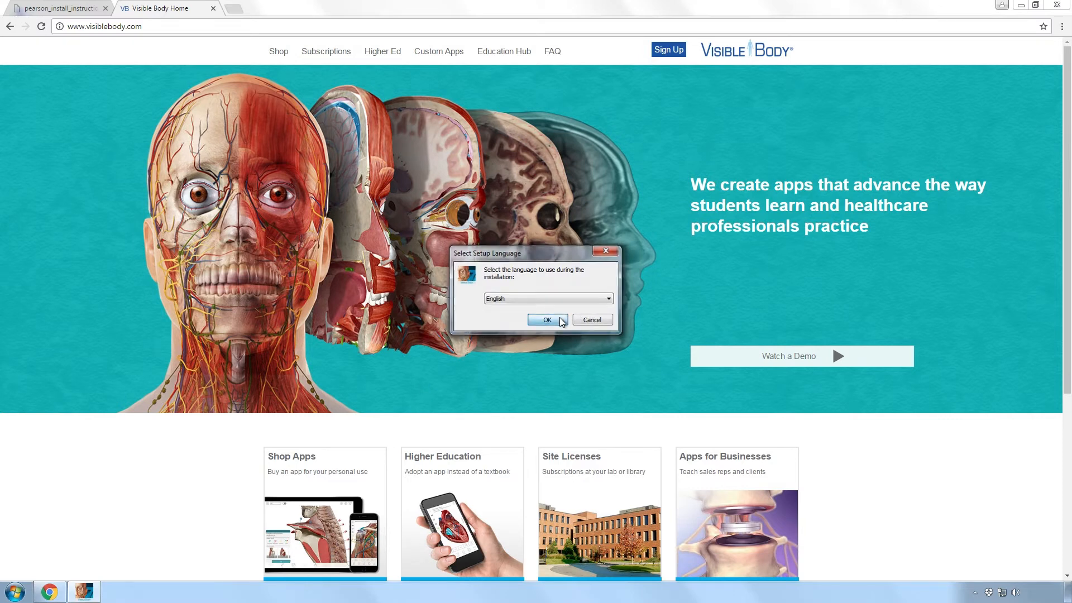
pyautogui.click(546, 321)
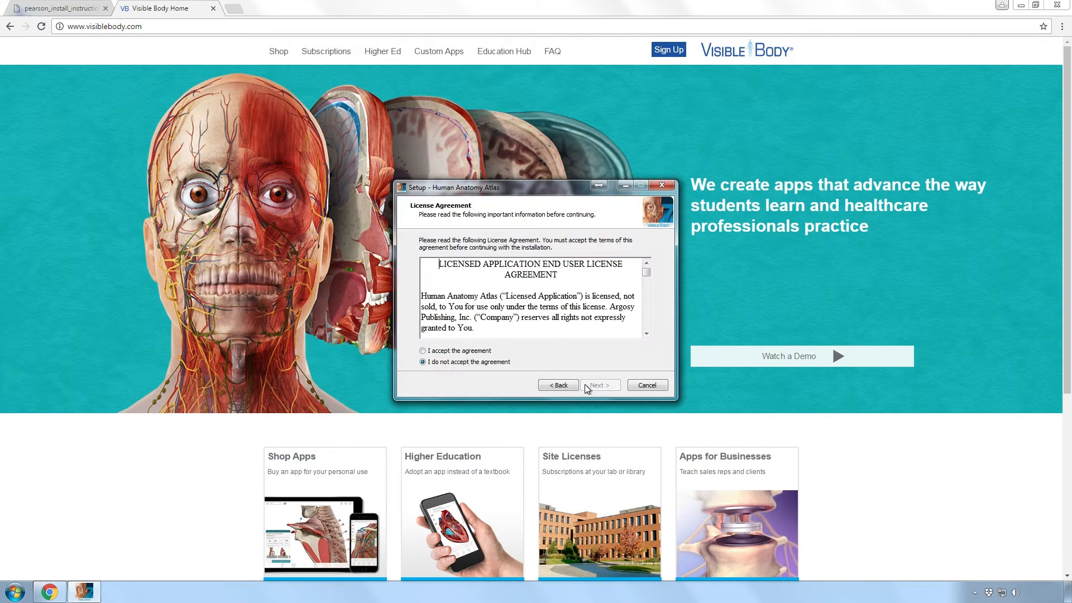
pyautogui.click(423, 351)
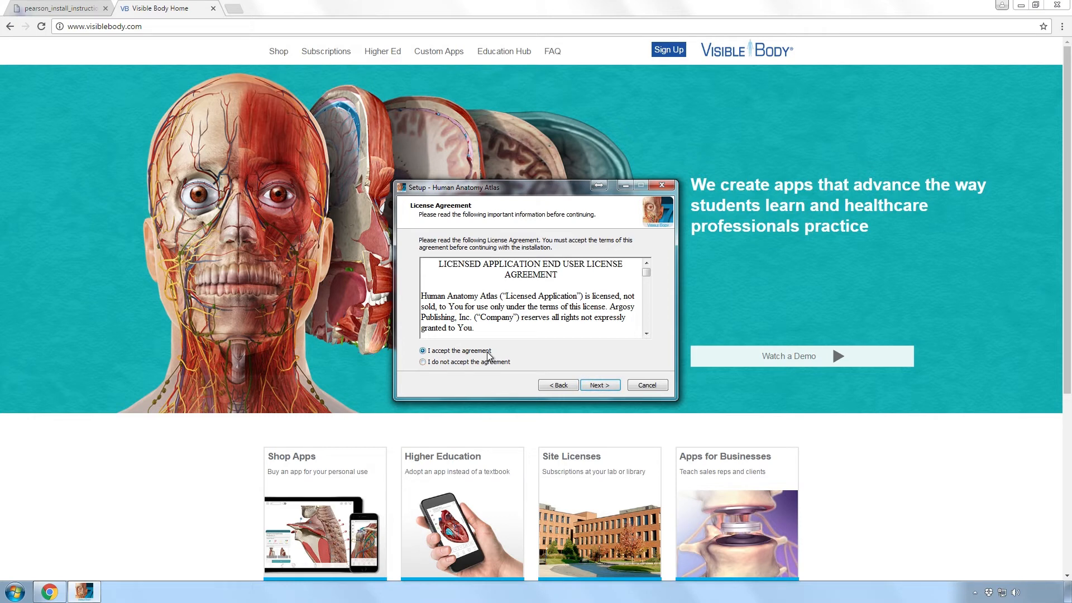
pyautogui.click(600, 385)
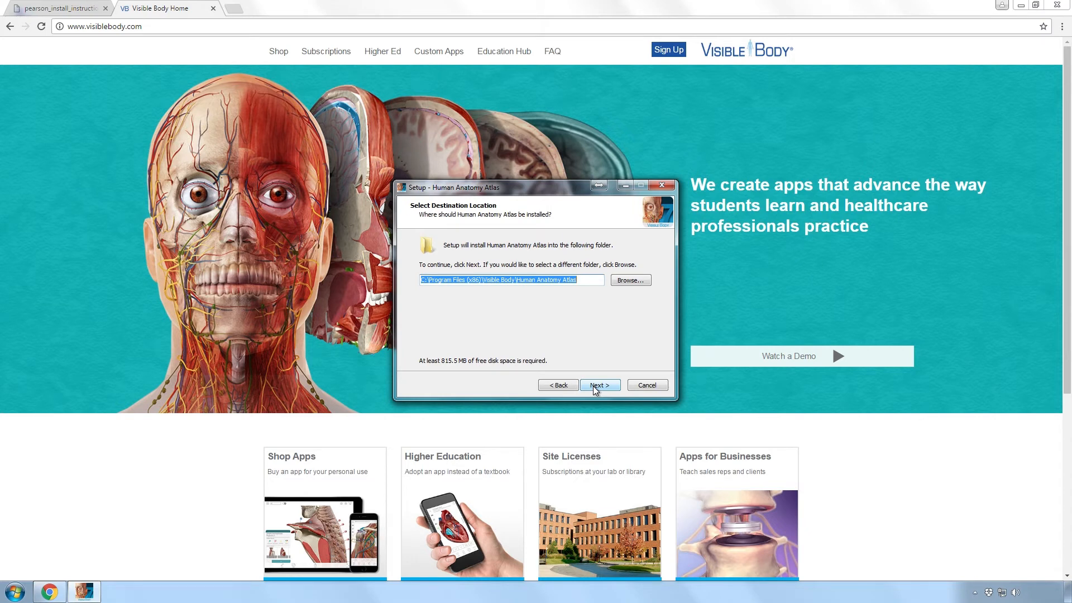
# Install to the default Visible Body folder with a desktop icon, then finish and launch.
pyautogui.click(599, 385)
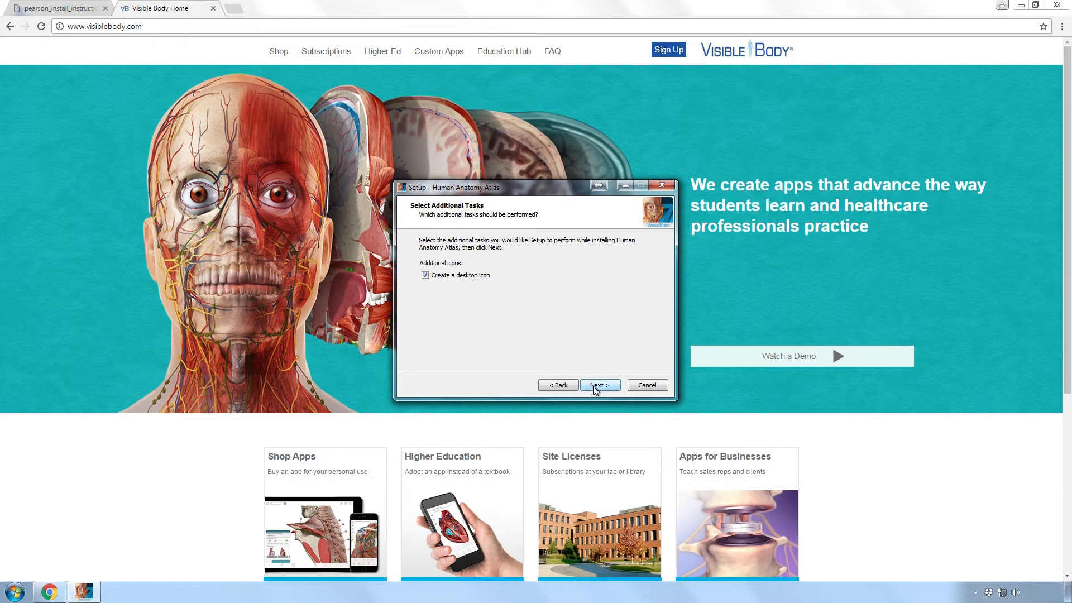
pyautogui.click(599, 385)
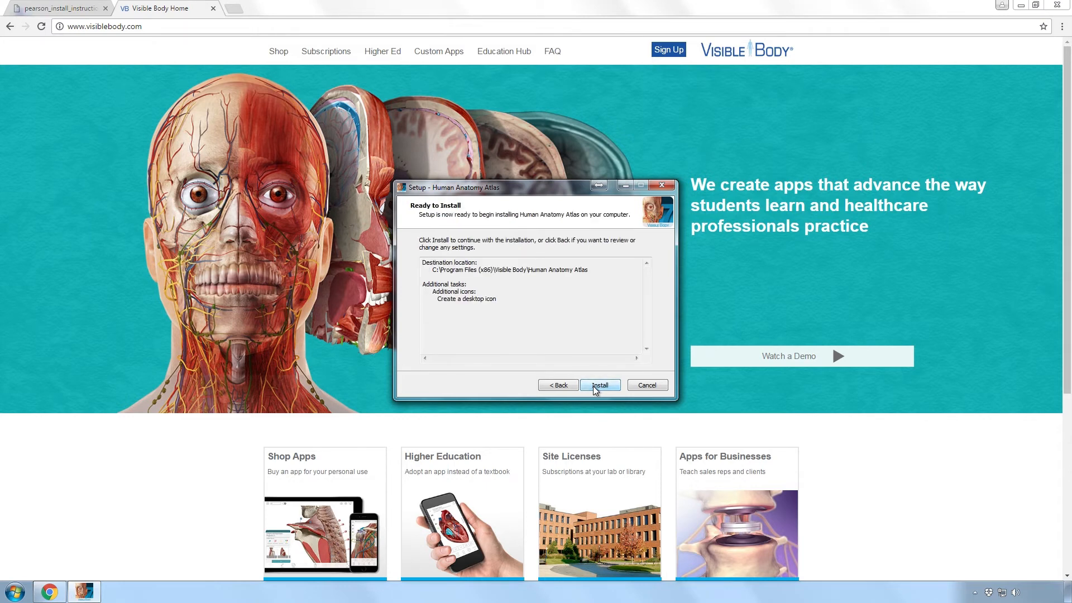
pyautogui.click(599, 385)
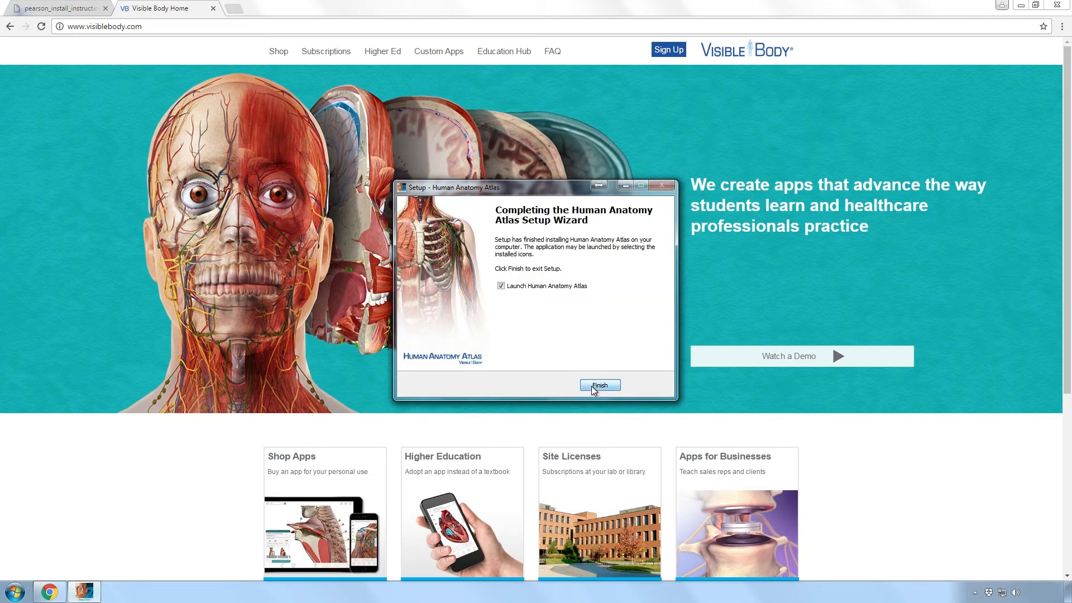
pyautogui.click(600, 385)
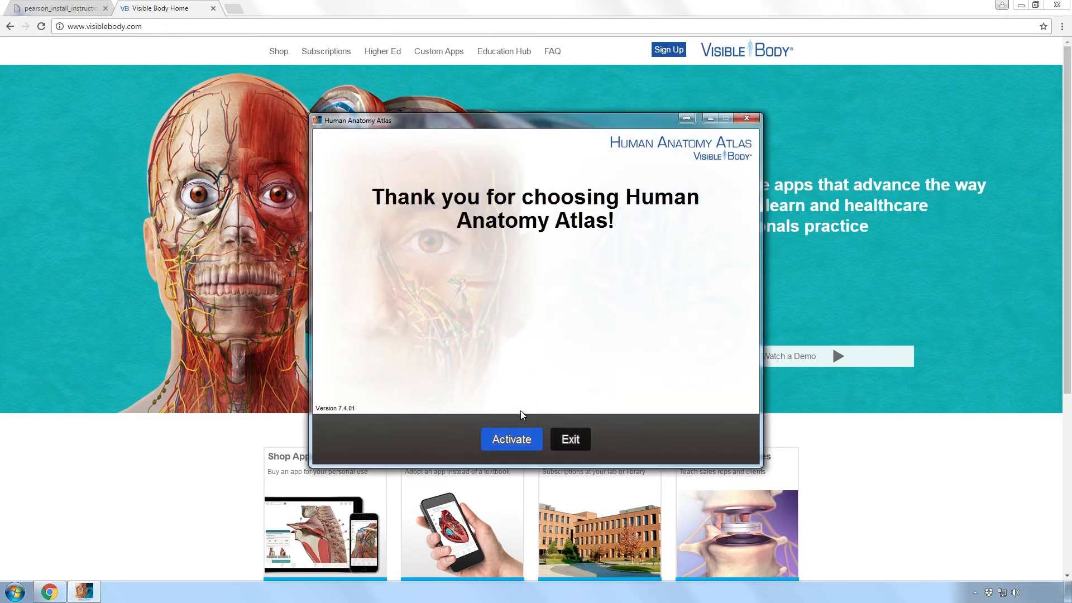
pyautogui.click(511, 439)
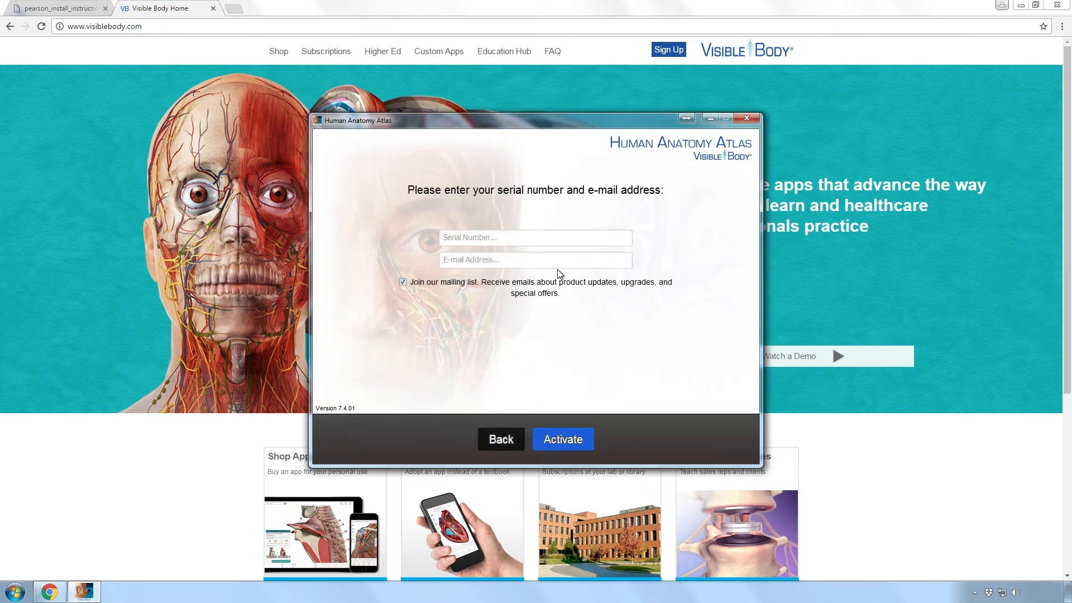
pyautogui.write('XXXX-XXXX-XXXX')
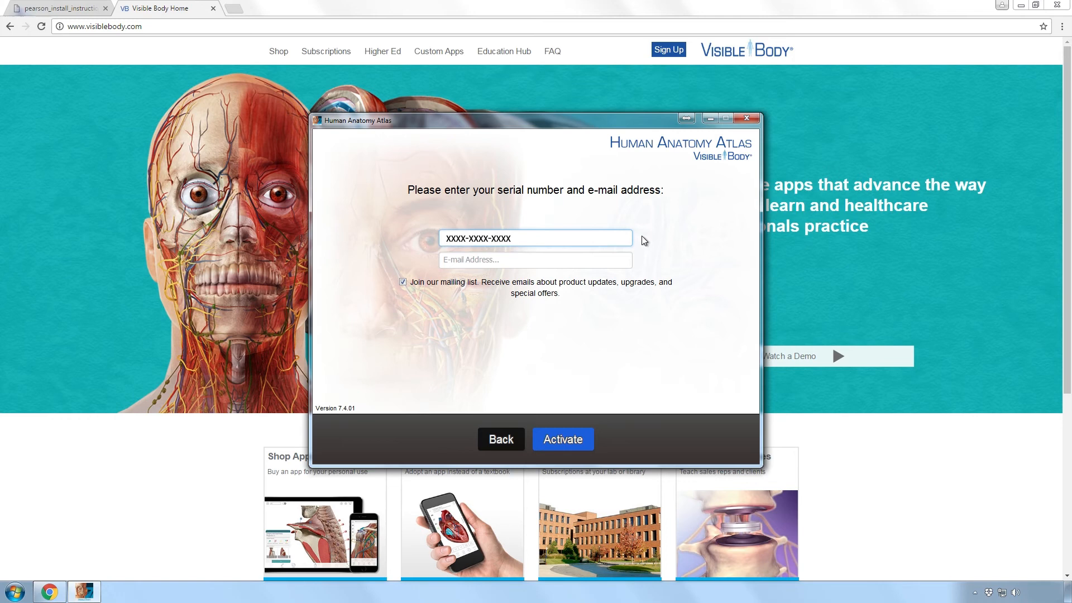
pyautogui.write('xxxxx@xxxxxxx.com')
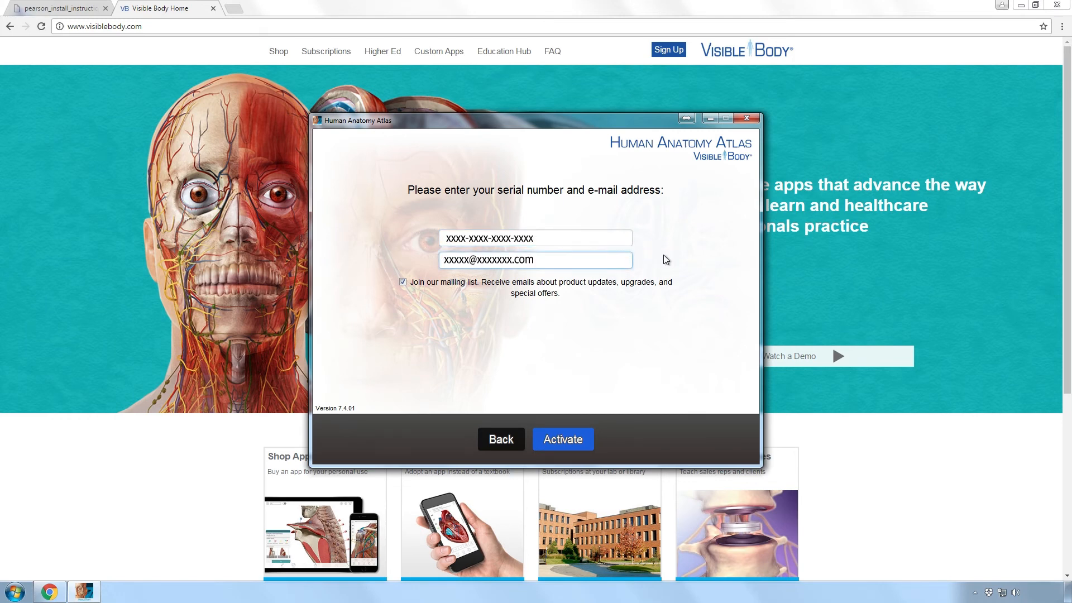
pyautogui.click(562, 439)
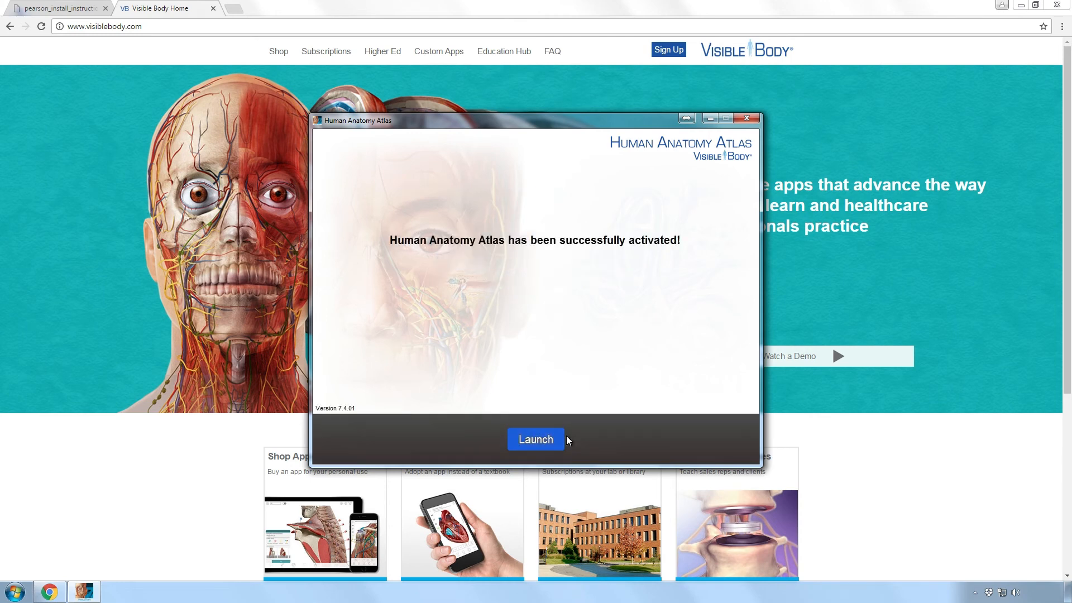
pyautogui.click(536, 439)
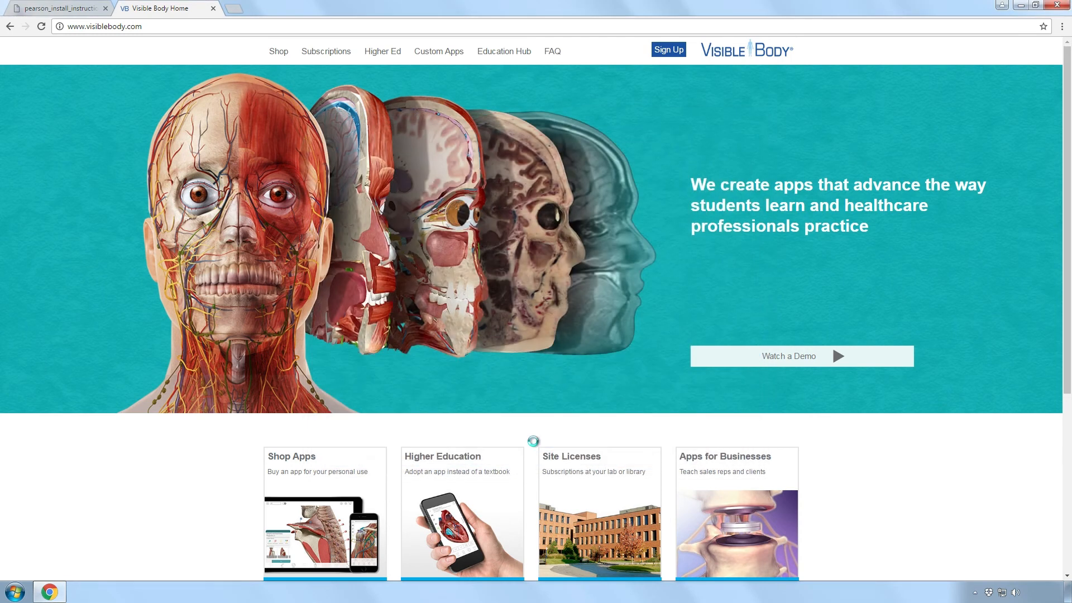